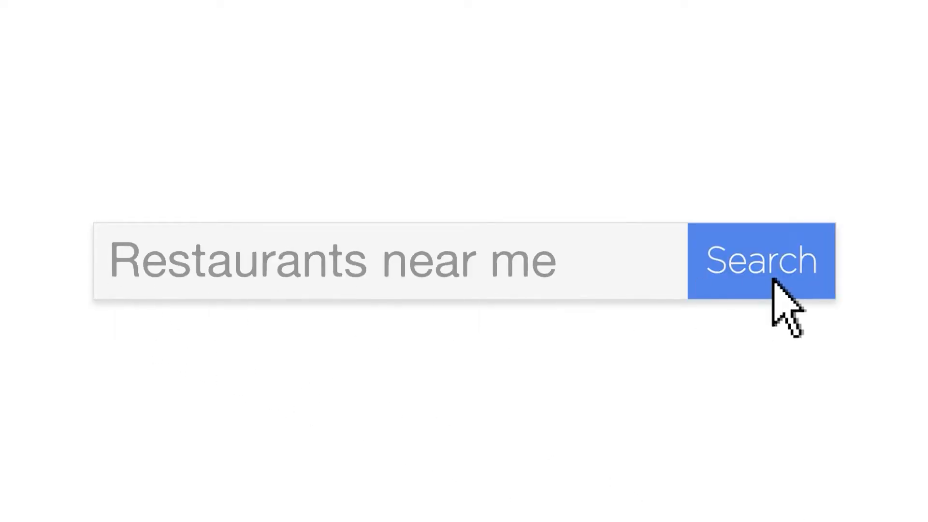
pyautogui.click(763, 260)
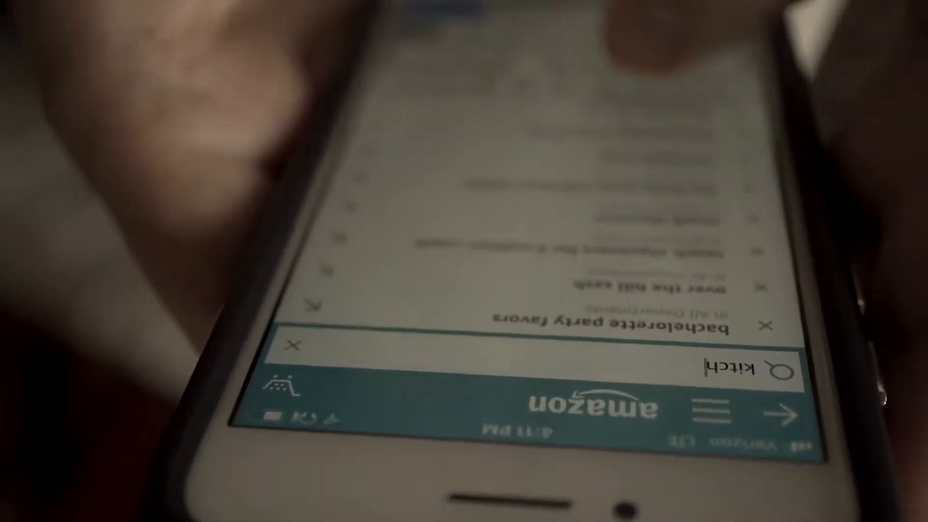